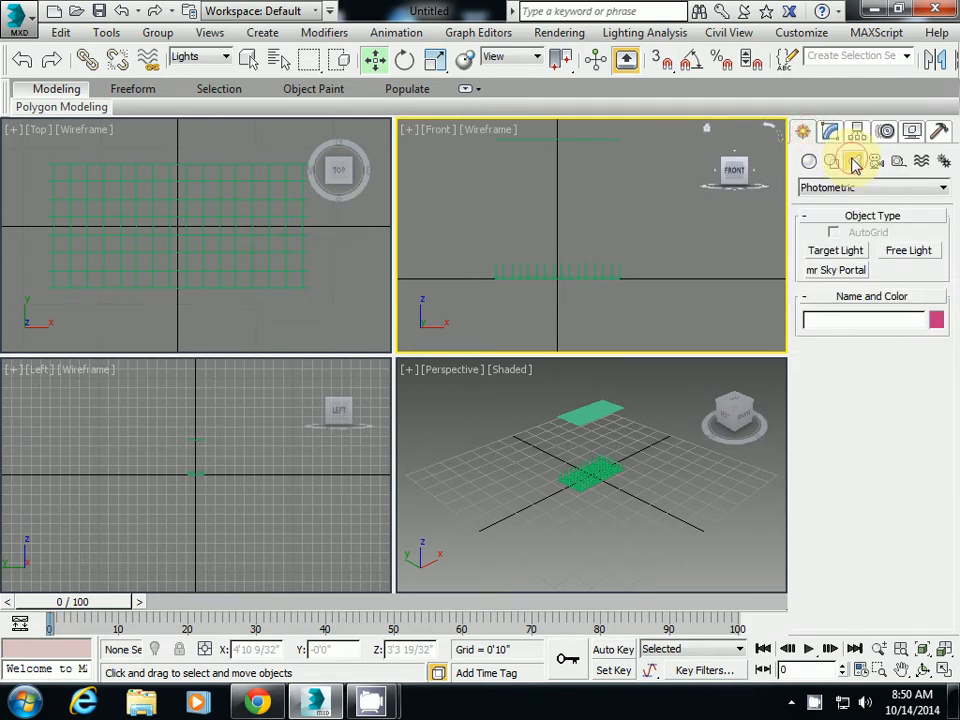
# Create a Photometric Target Light above the grid plane, aimed down at a target below
pyautogui.click(853, 161)
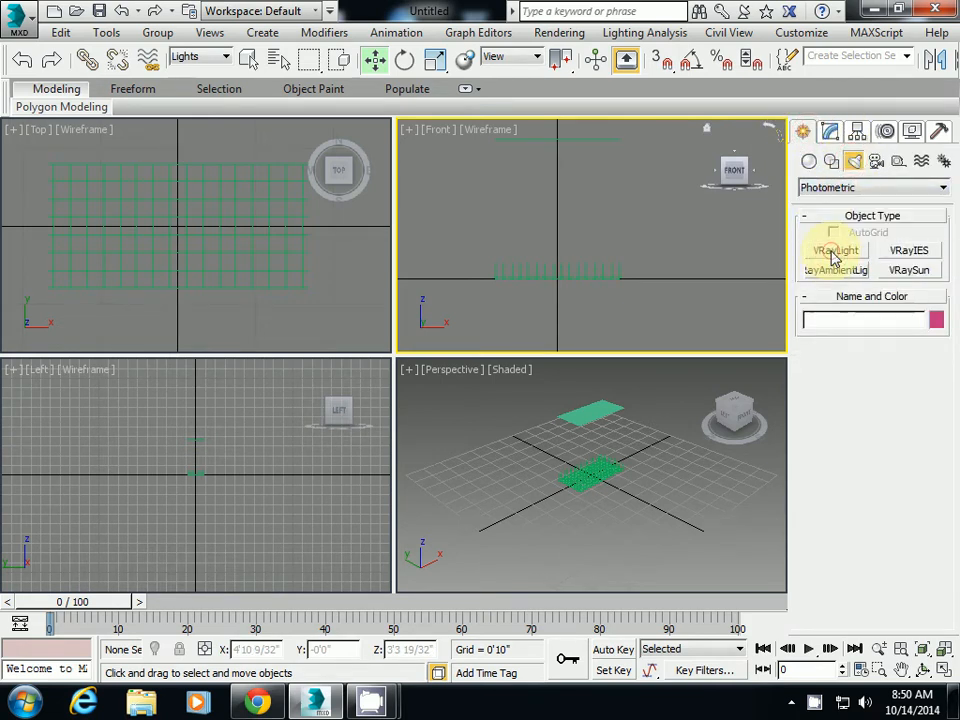
pyautogui.click(872, 187)
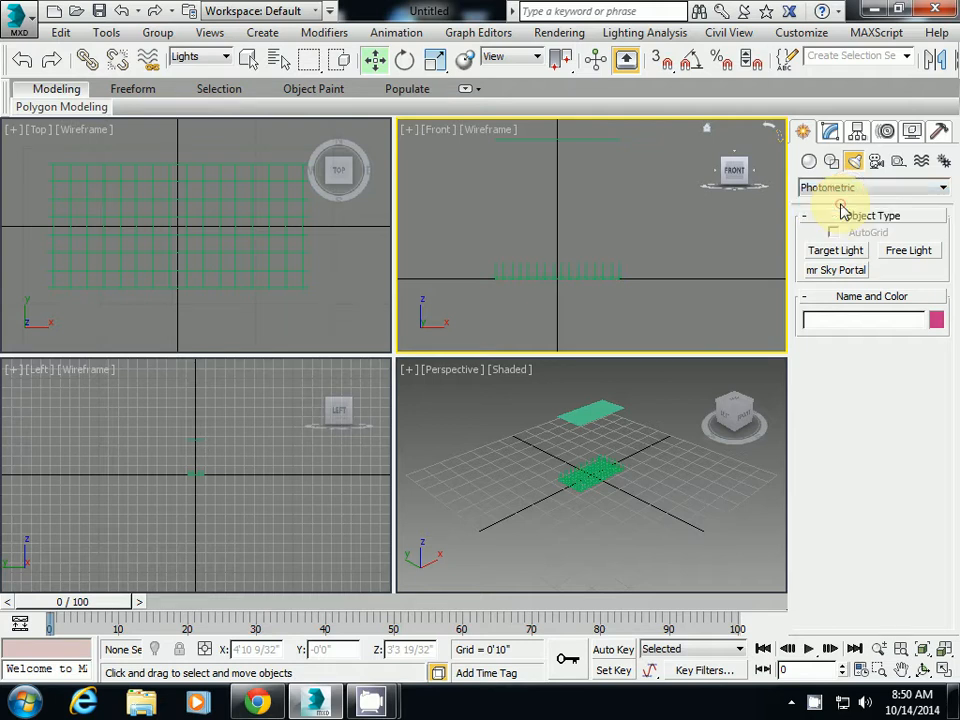
pyautogui.click(835, 250)
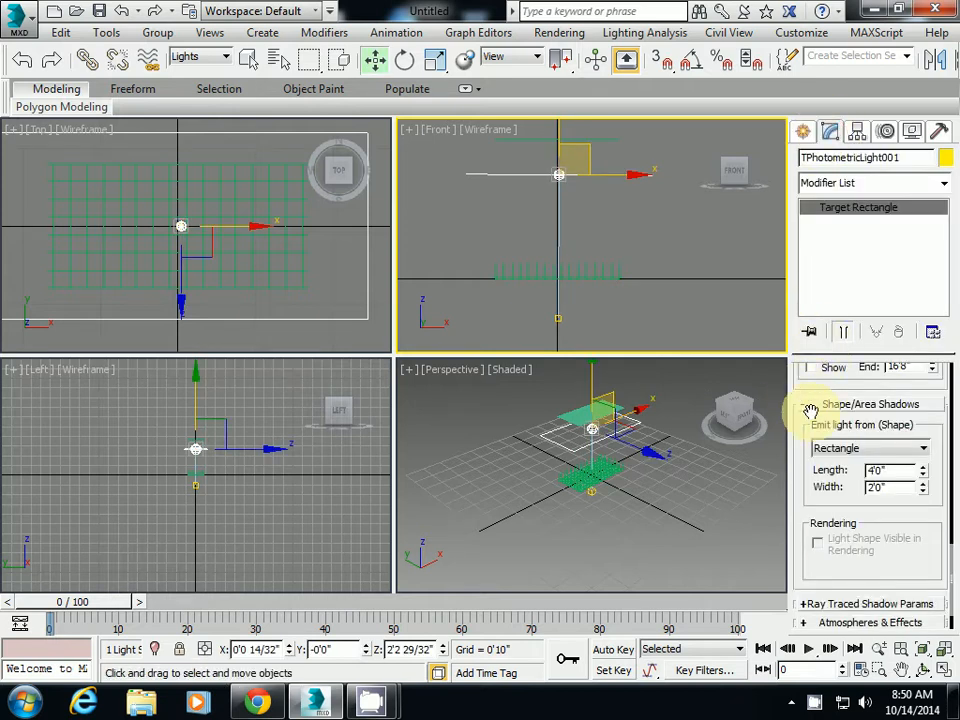
pyautogui.scroll(-3)
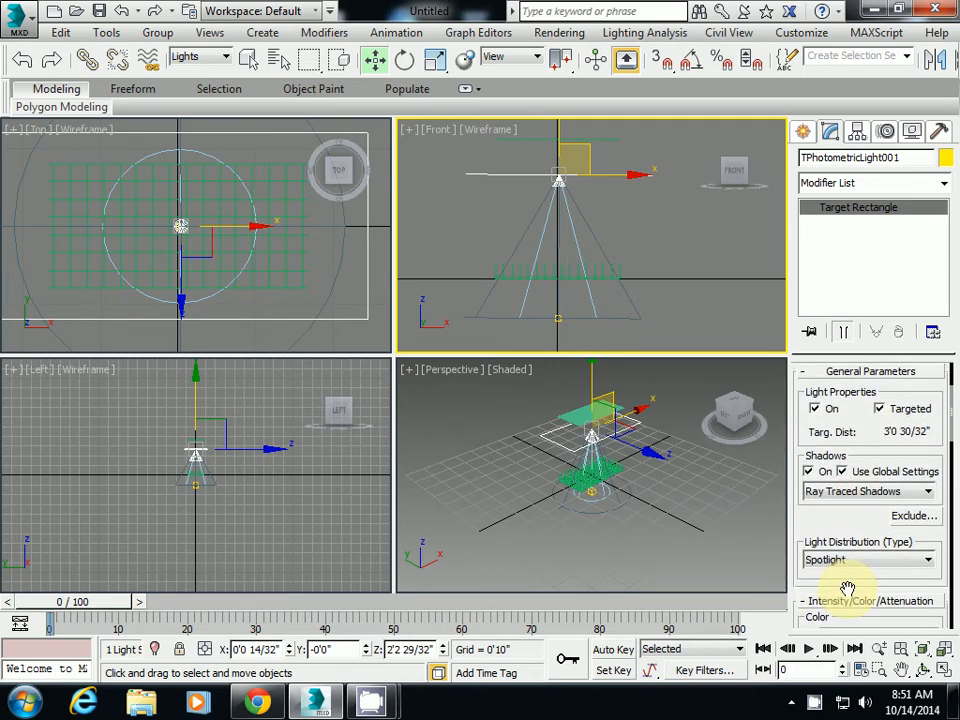
# Give the light 7000 K colour and 8 cd intensity, emitting from a Point shape
pyautogui.click(846, 600)
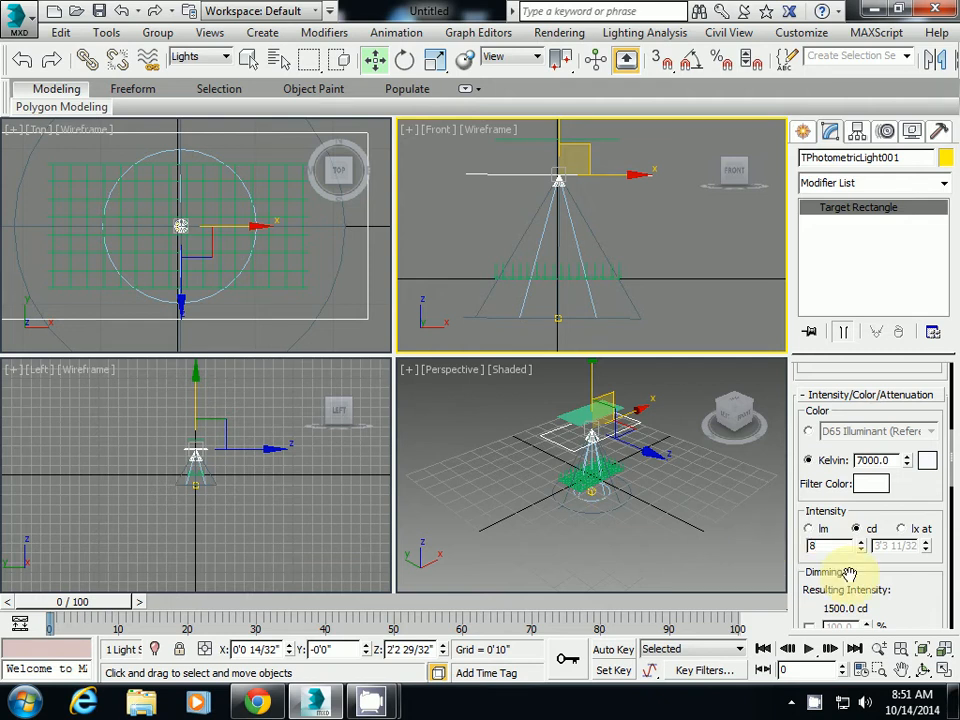
pyautogui.scroll(-3)
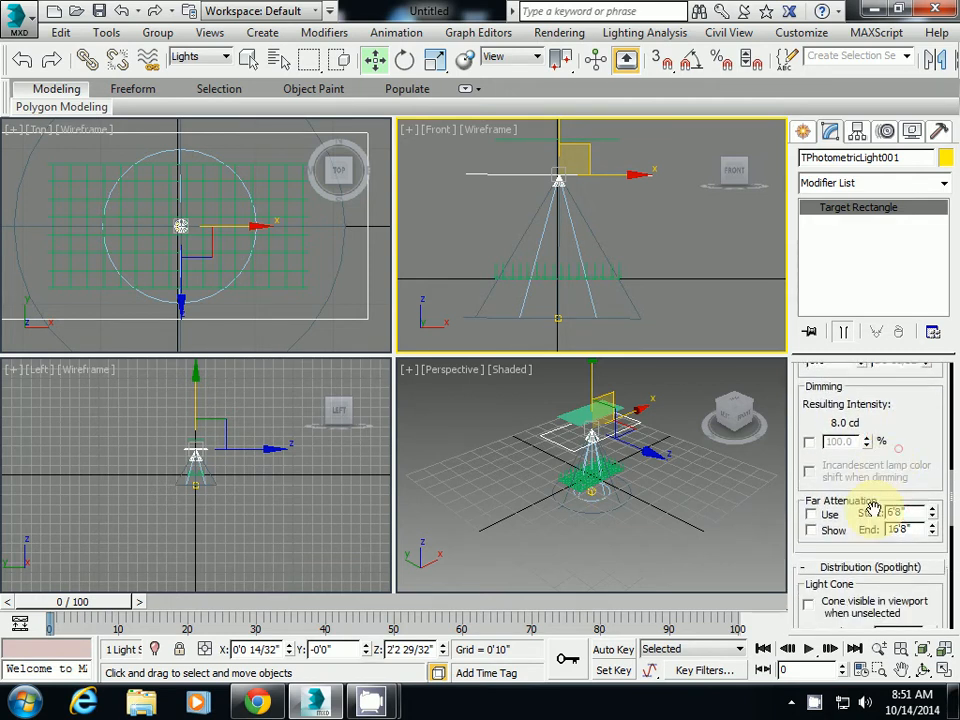
pyautogui.scroll(-3)
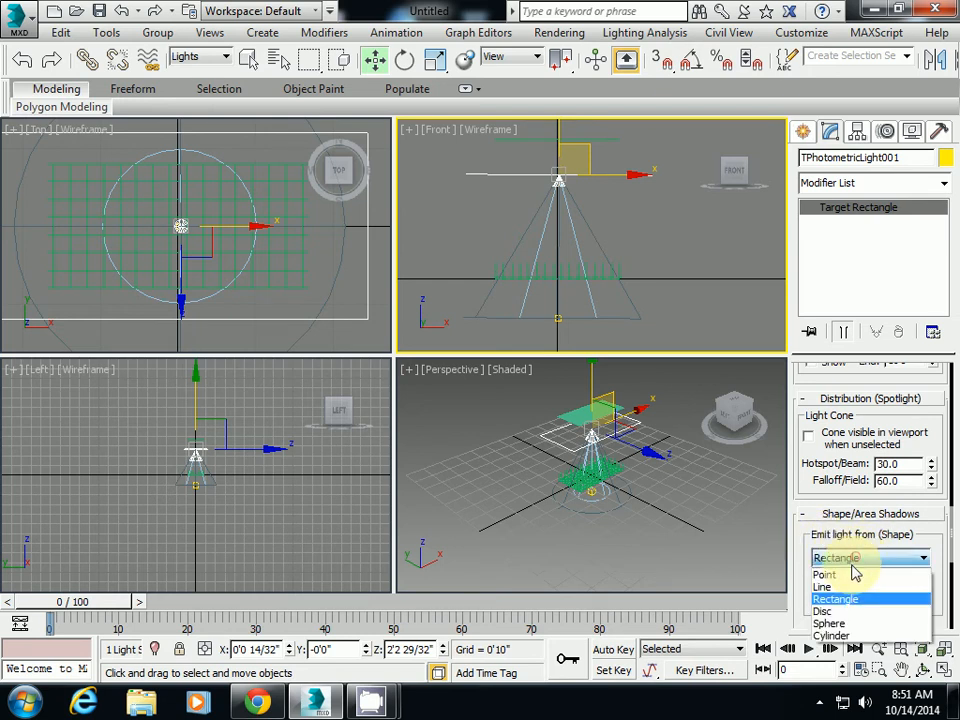
pyautogui.click(824, 574)
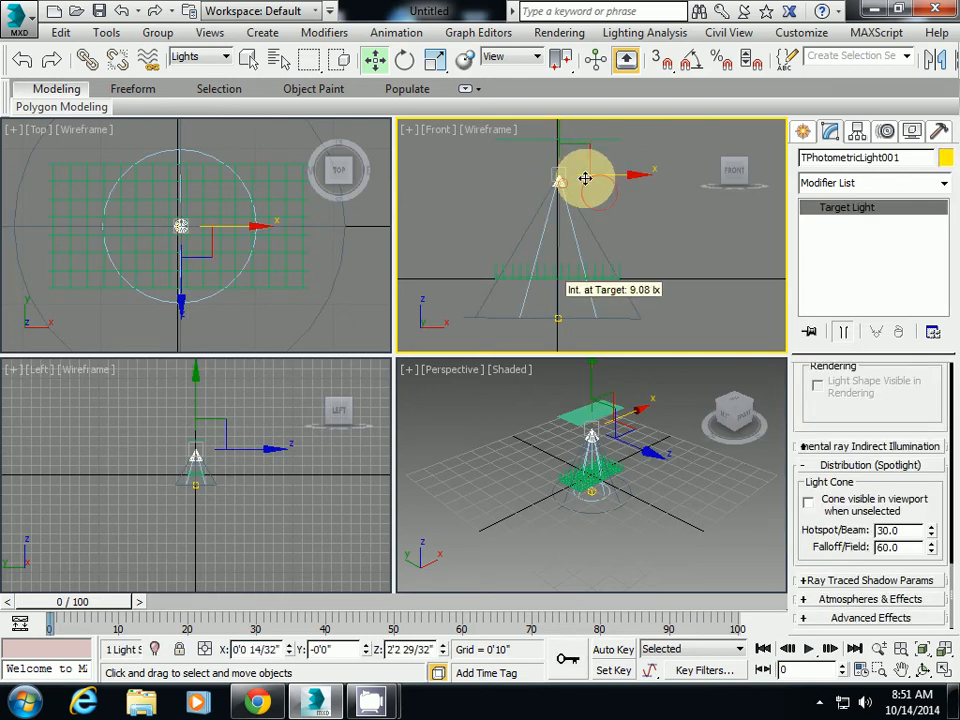
# Lower the spotlight slightly, select its target, and set the selection filter to Lights
pyautogui.moveTo(587, 178); pyautogui.dragTo(587, 160)
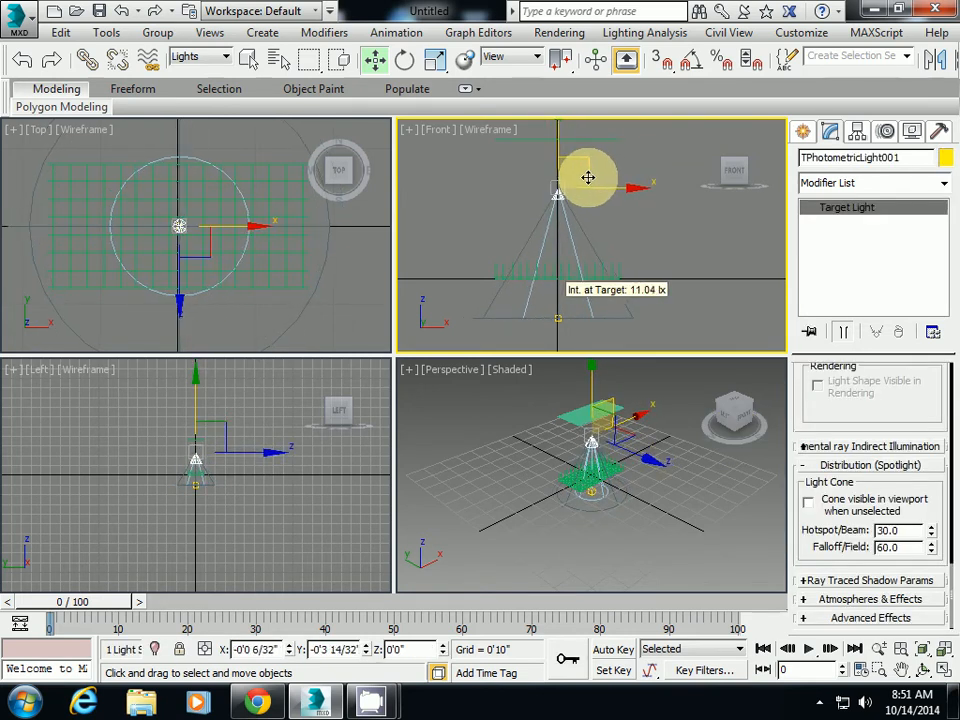
pyautogui.click(558, 318)
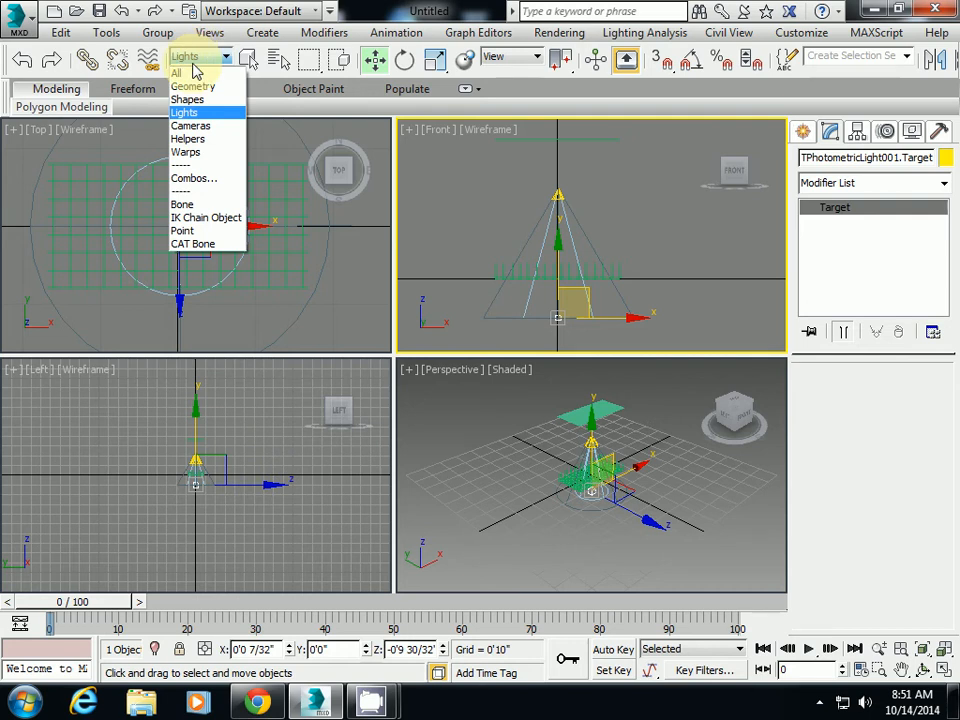
pyautogui.click(193, 86)
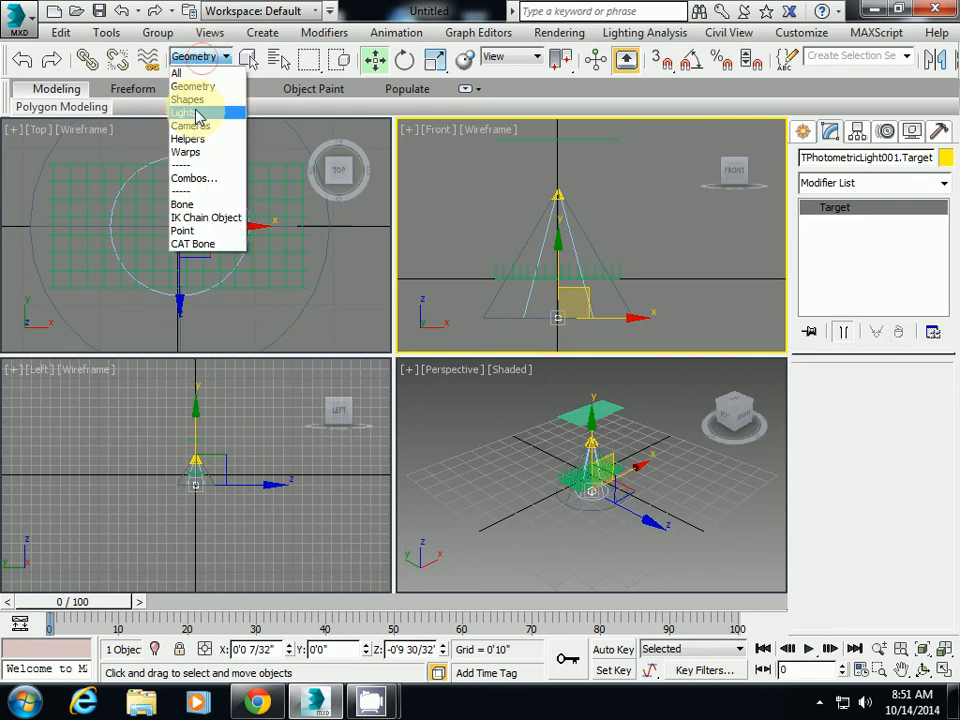
pyautogui.click(186, 112)
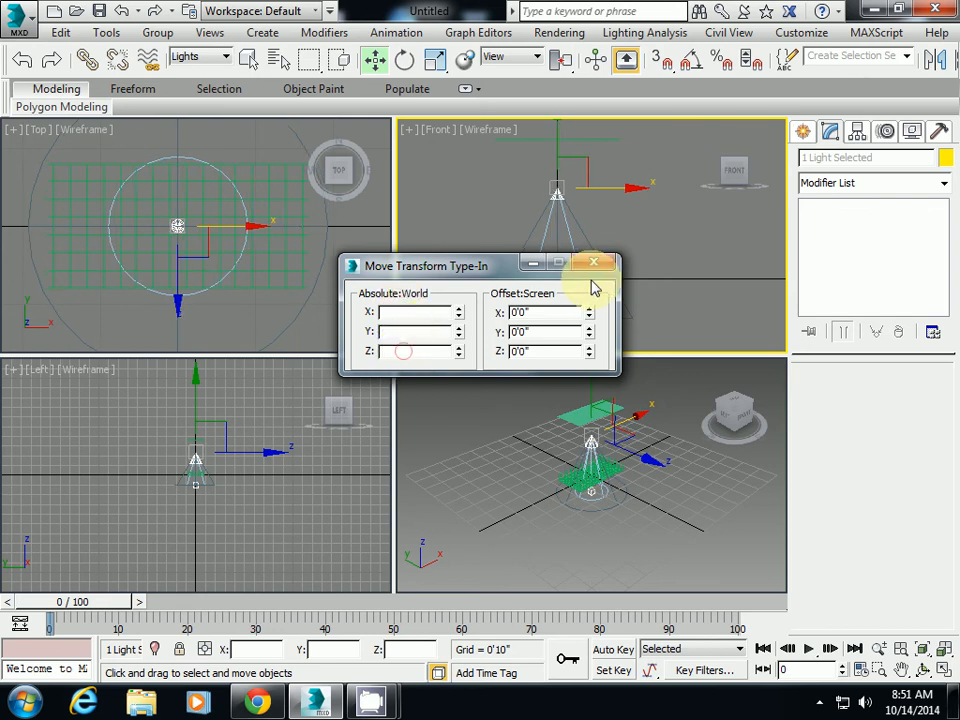
pyautogui.click(595, 263)
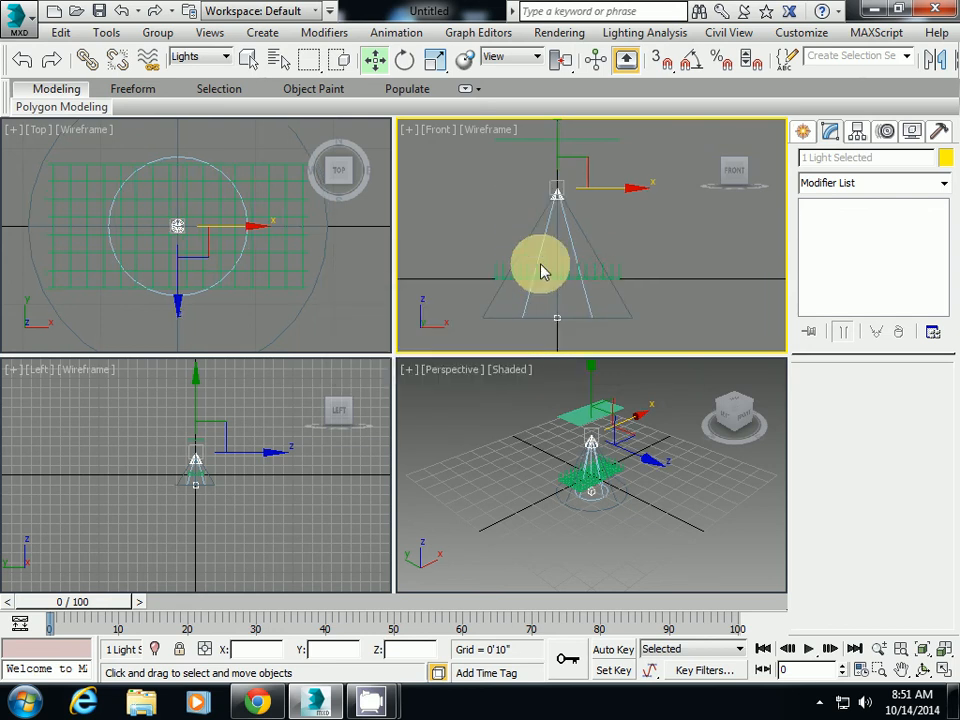